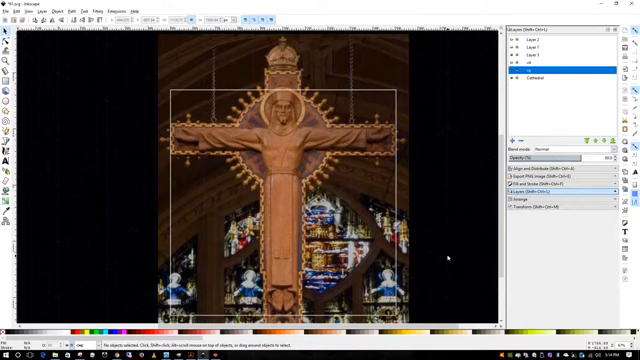
mouse_move(186, 74)
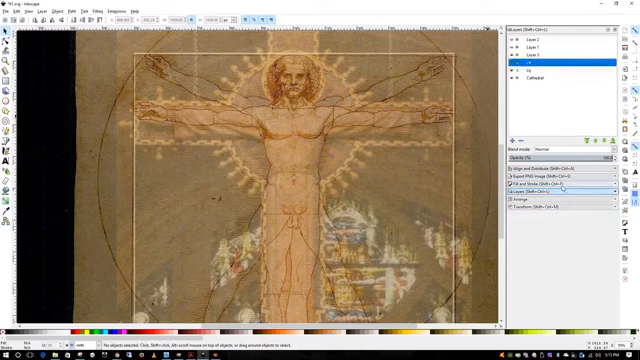
click(542, 184)
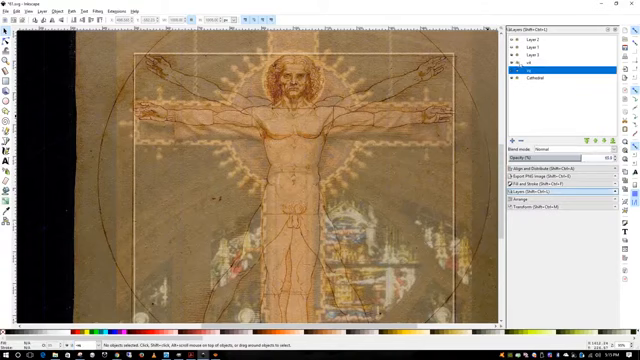
click(560, 72)
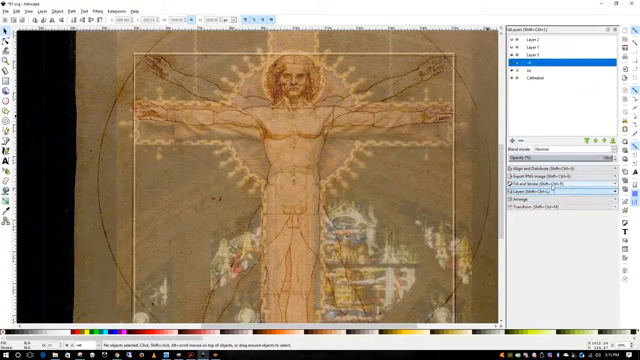